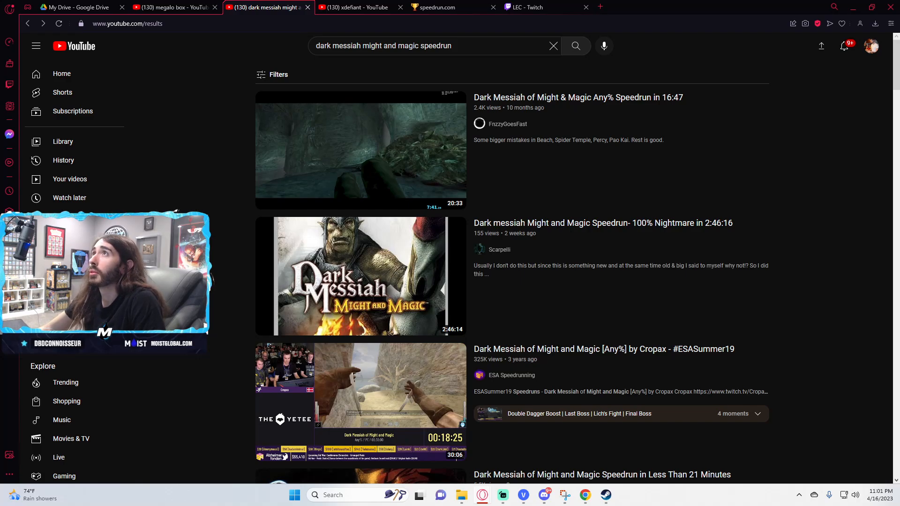
- Switch to the shared report tab and scroll through the Rise of Kingdoms Scam screenshots to page 59's end
{"action": "left_click", "coordinate": [80, 7]}
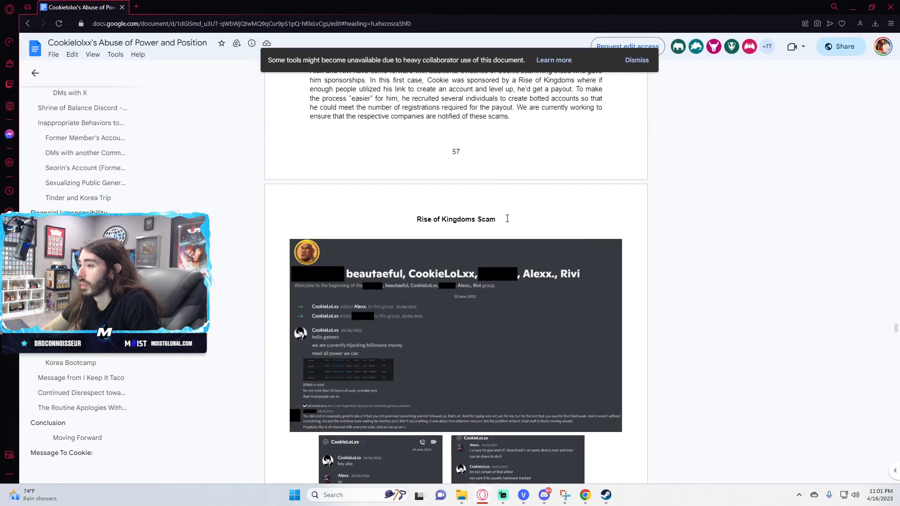
{"action": "scroll", "scroll_direction": "down", "scroll_amount": 3}
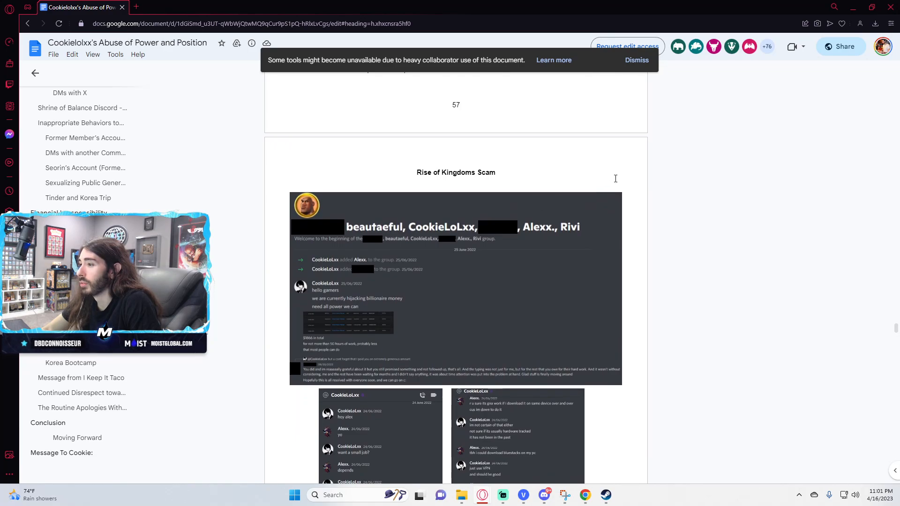
{"action": "scroll", "scroll_direction": "down", "scroll_amount": 3}
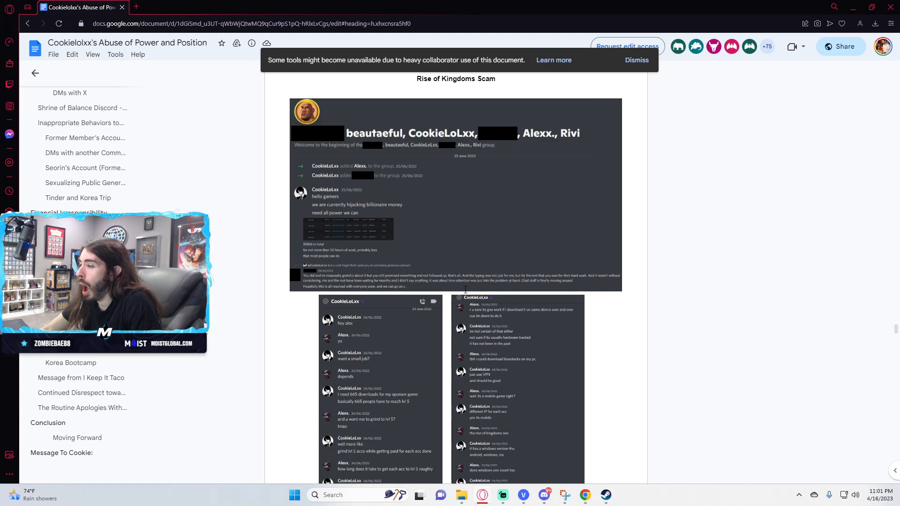
{"action": "scroll", "scroll_direction": "down", "scroll_amount": 3}
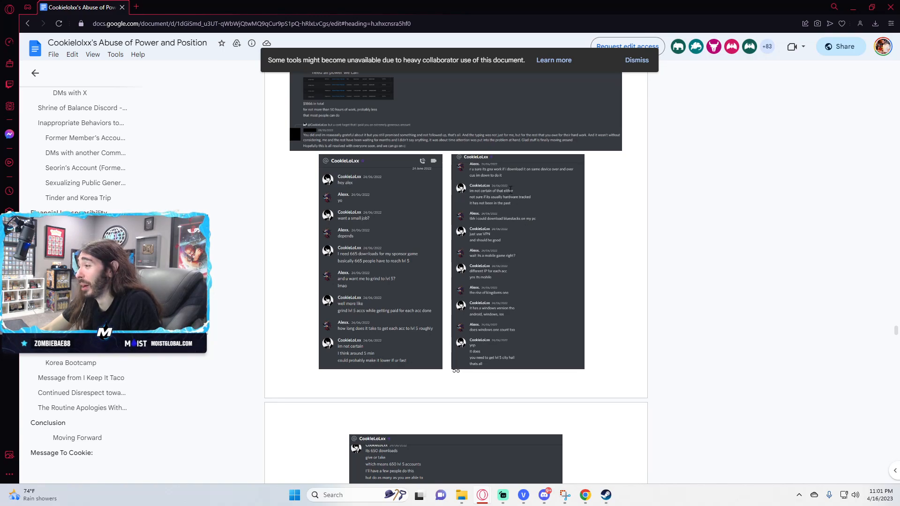
{"action": "scroll", "scroll_direction": "down", "scroll_amount": 3}
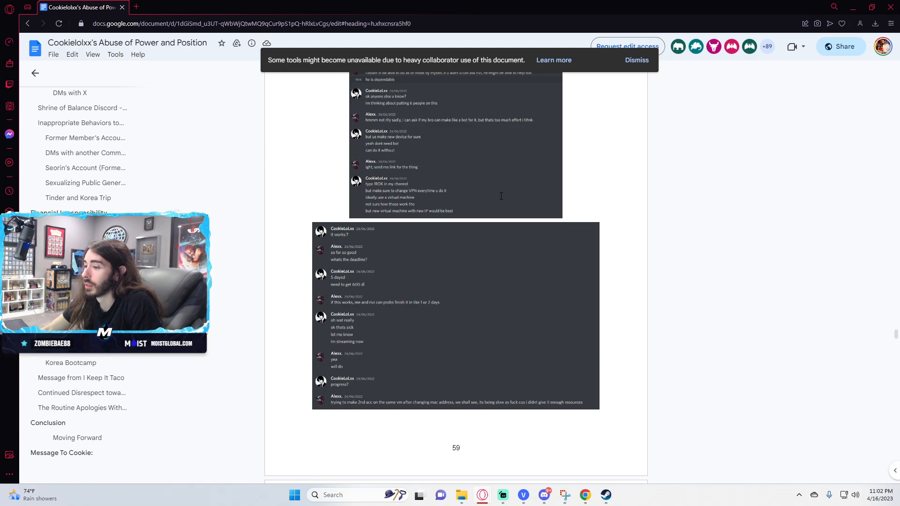
- Scroll to page 60, then return to the Scamming Sponsors paragraph on page 57
{"action": "scroll", "scroll_direction": "down", "scroll_amount": 3}
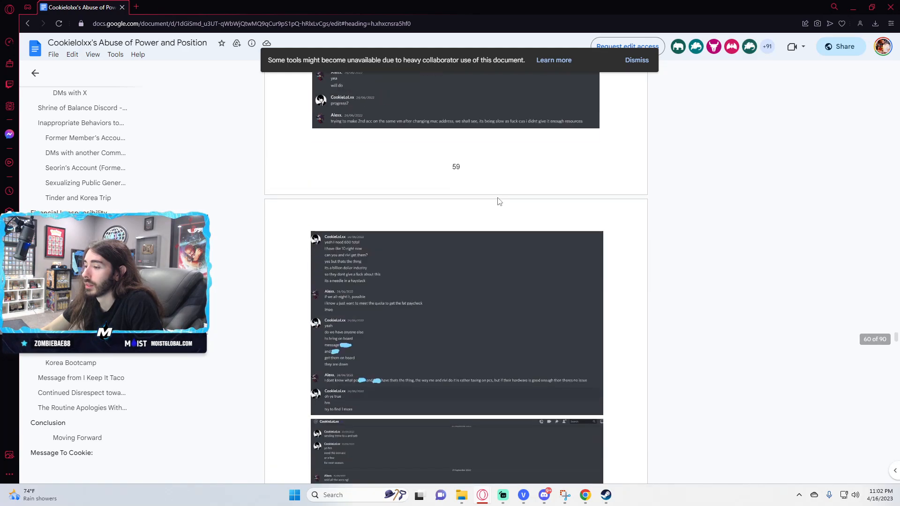
{"action": "scroll", "scroll_direction": "down", "scroll_amount": 3}
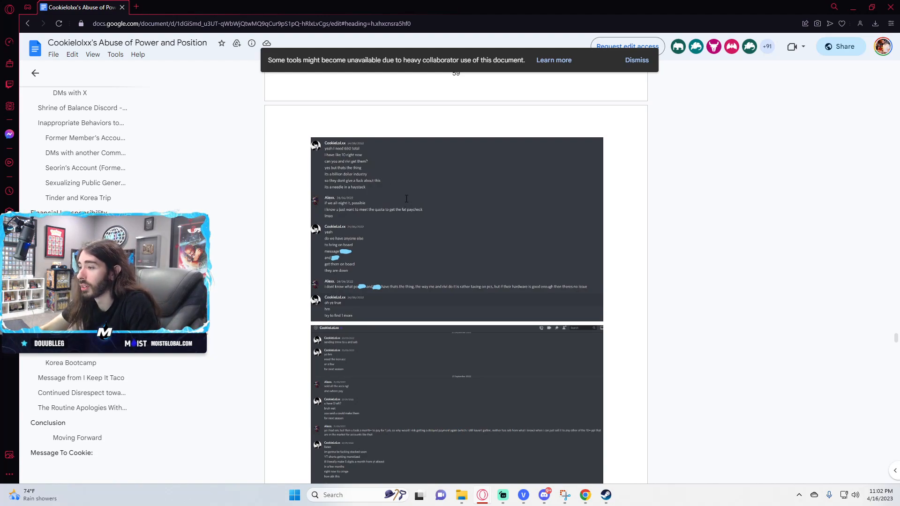
{"action": "scroll", "scroll_direction": "down", "scroll_amount": 3}
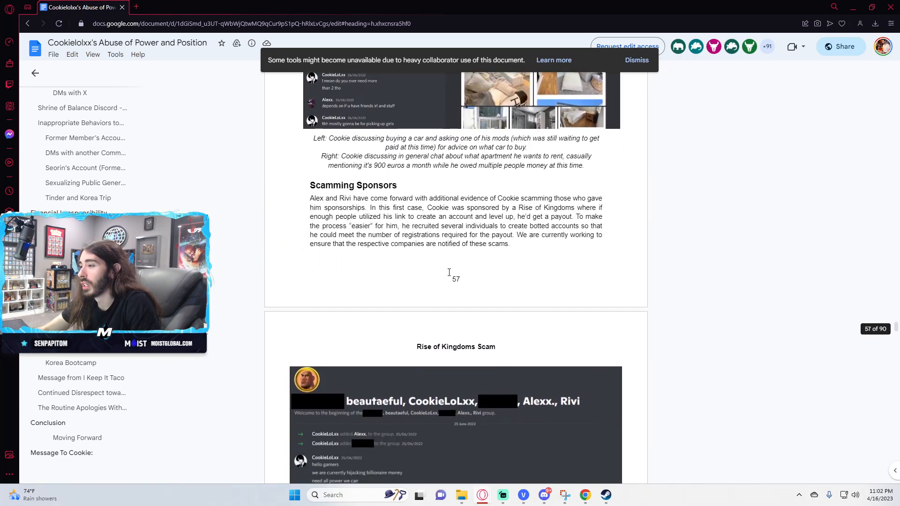
- Scroll past pages 58 and 59 until the page 60 image description is visible
{"action": "scroll", "scroll_direction": "down", "scroll_amount": 3}
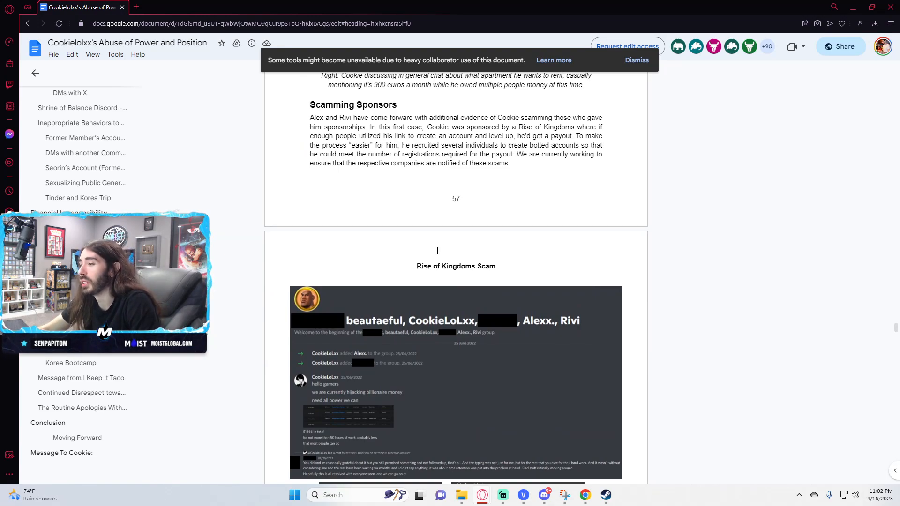
{"action": "scroll", "scroll_direction": "down", "scroll_amount": 3}
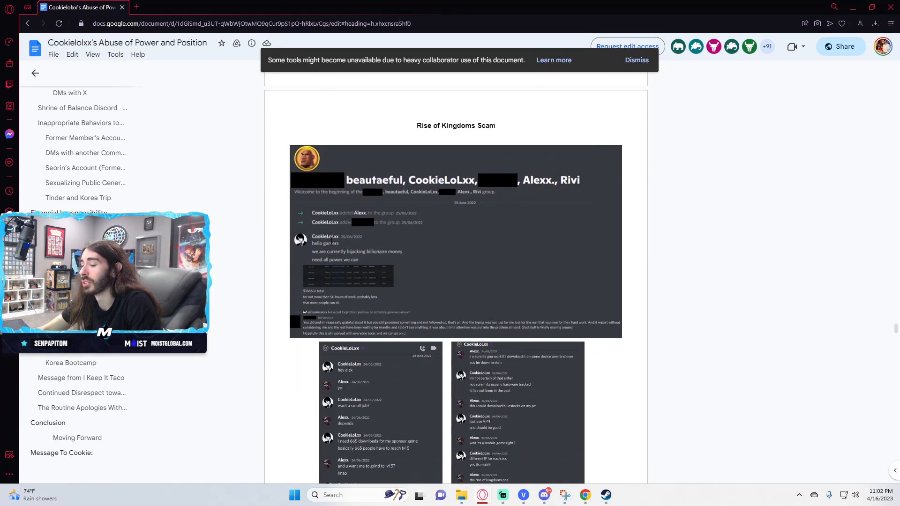
{"action": "scroll", "scroll_direction": "down", "scroll_amount": 3}
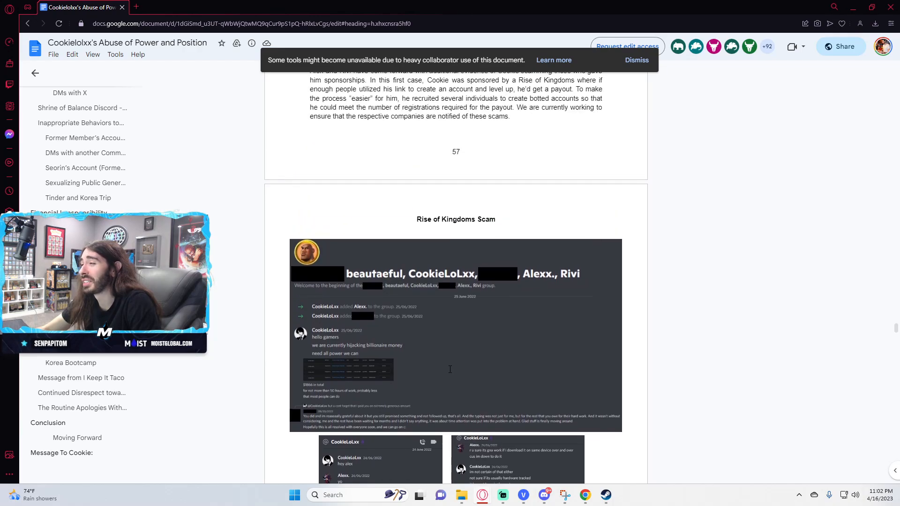
{"action": "scroll", "scroll_direction": "down", "scroll_amount": 3}
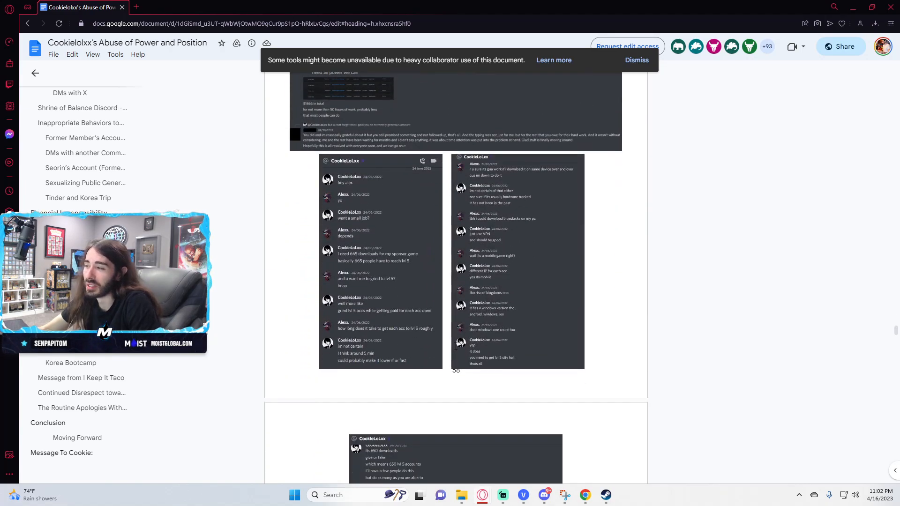
{"action": "scroll", "scroll_direction": "down", "scroll_amount": 3}
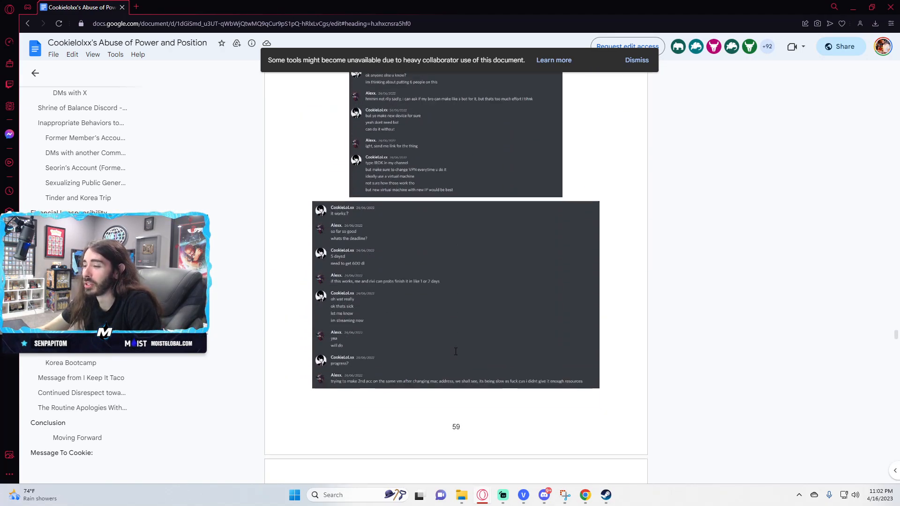
{"action": "scroll", "scroll_direction": "down", "scroll_amount": 3}
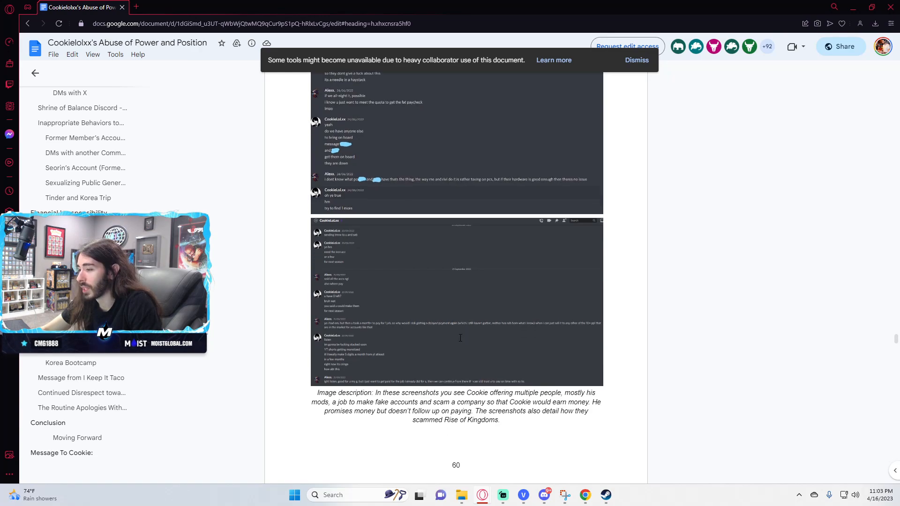
{"action": "scroll", "scroll_direction": "down", "scroll_amount": 3}
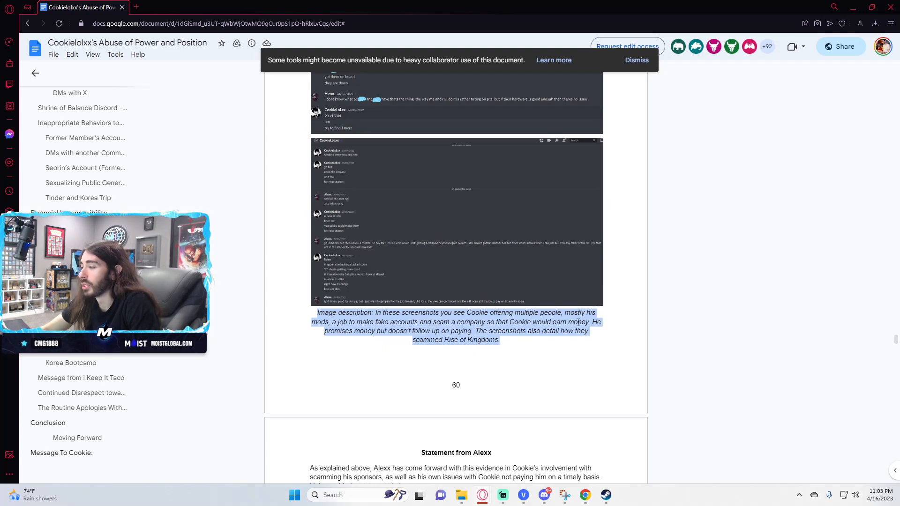
{"action": "mouse_move", "coordinate": [527, 374]}
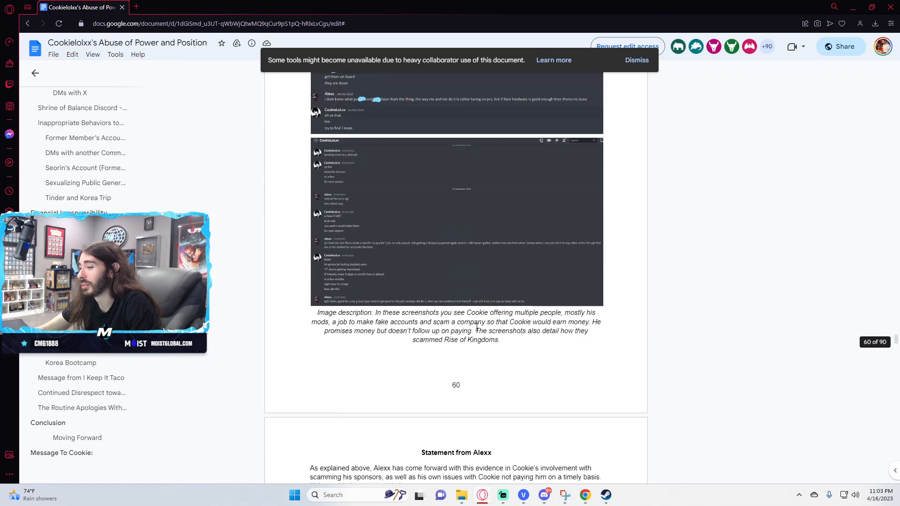
- Select the italic page 60 image description about Cookie's Rise of Kingdoms scam
{"action": "left_click_drag", "start_coordinate": [316, 312], "coordinate": [499, 339]}
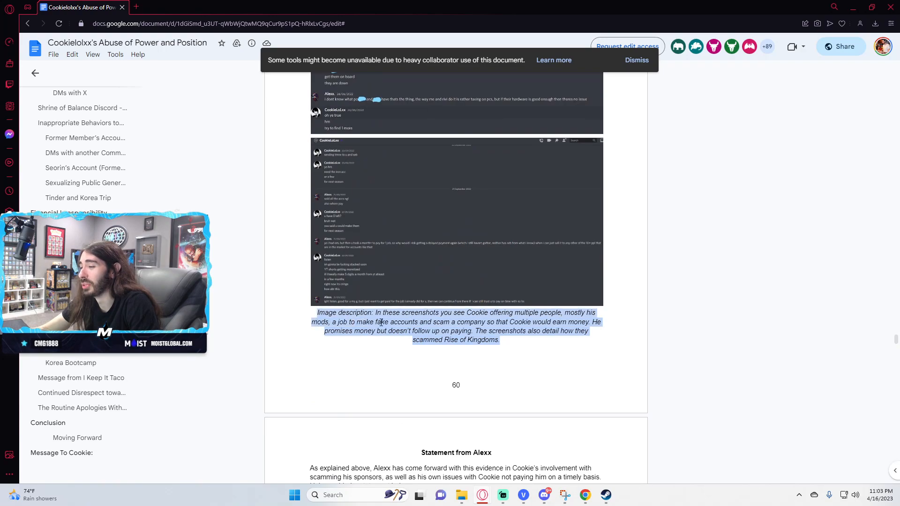